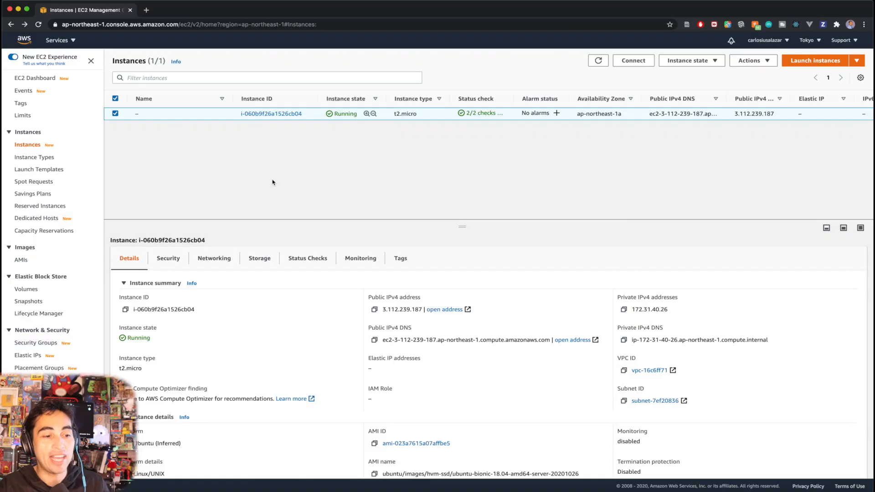
{"action": "mouse_move", "coordinate": [250, 173]}
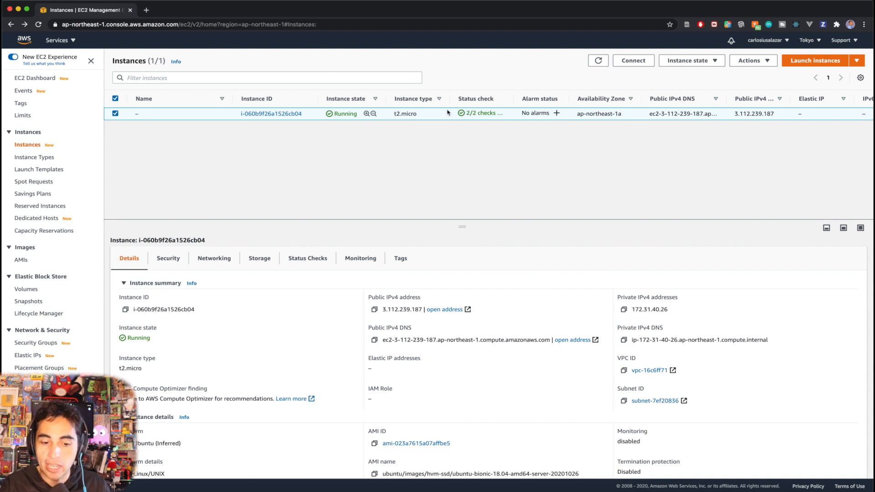
{"action": "mouse_move", "coordinate": [390, 148]}
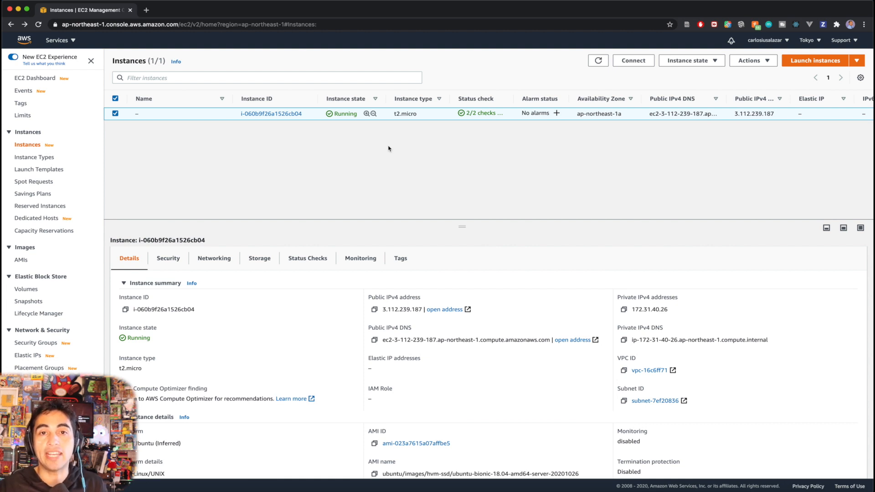
{"action": "mouse_move", "coordinate": [314, 148]}
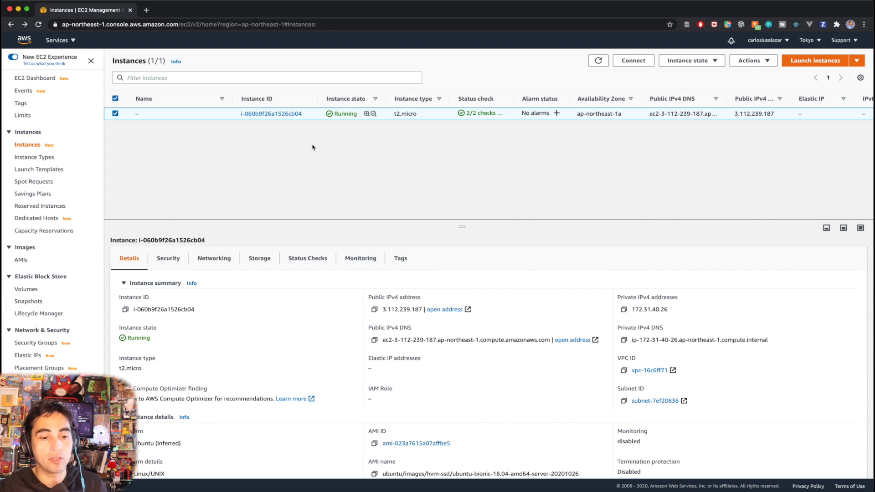
{"action": "mouse_move", "coordinate": [493, 93]}
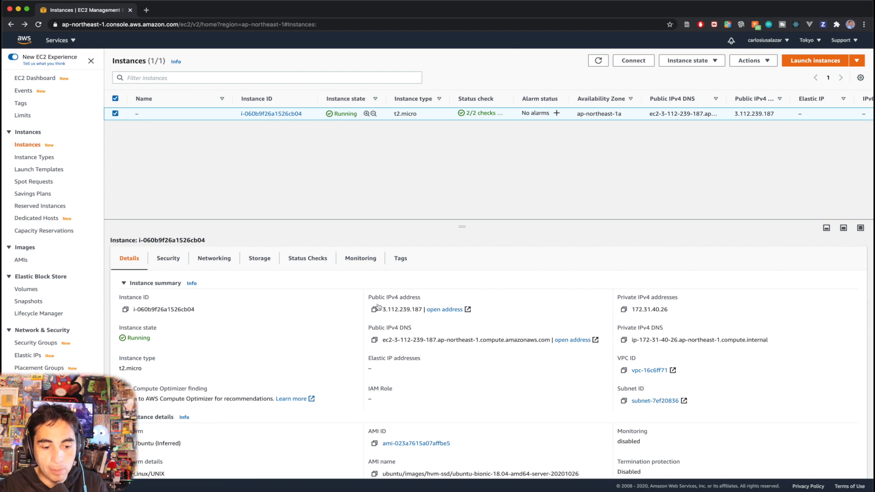
Step: Copy the instance's public IPv4 address and dismiss FileZilla's new version notice
{"action": "left_click", "coordinate": [373, 309]}
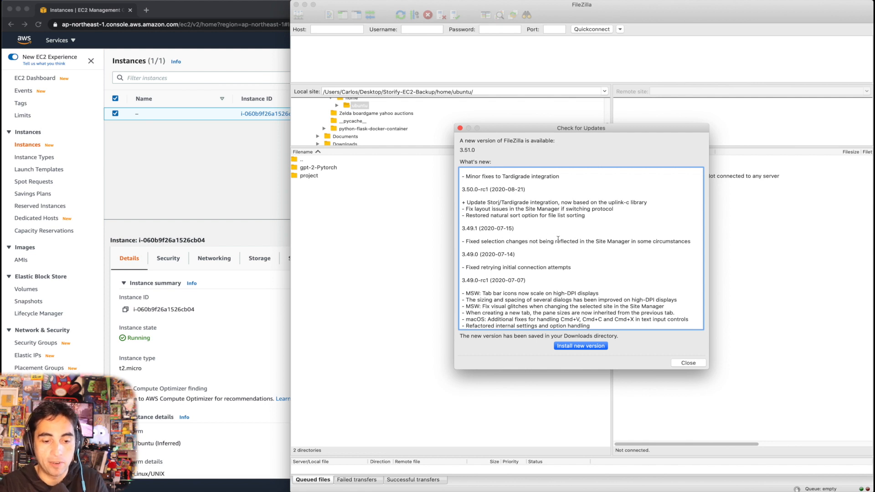
{"action": "mouse_move", "coordinate": [581, 195]}
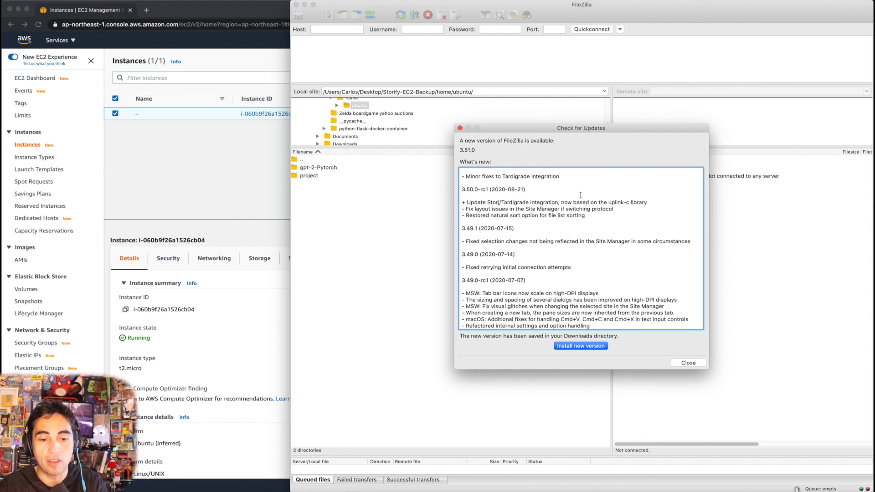
{"action": "mouse_move", "coordinate": [643, 348]}
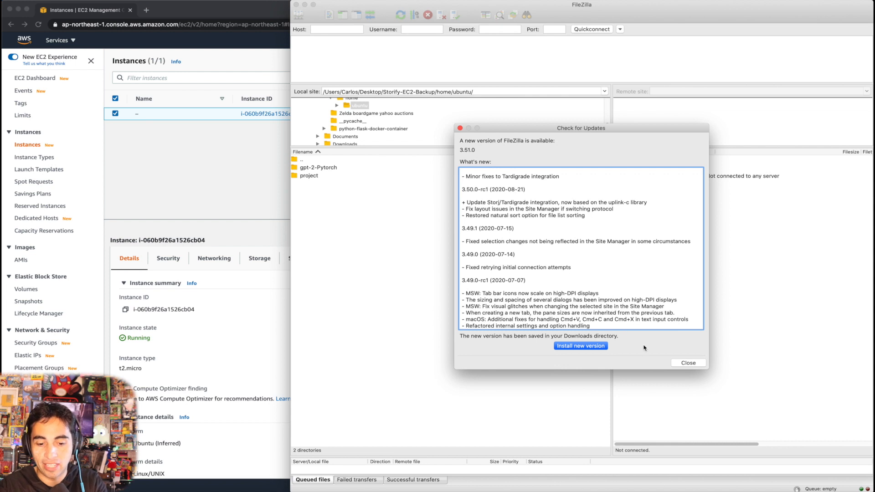
{"action": "left_click", "coordinate": [688, 362]}
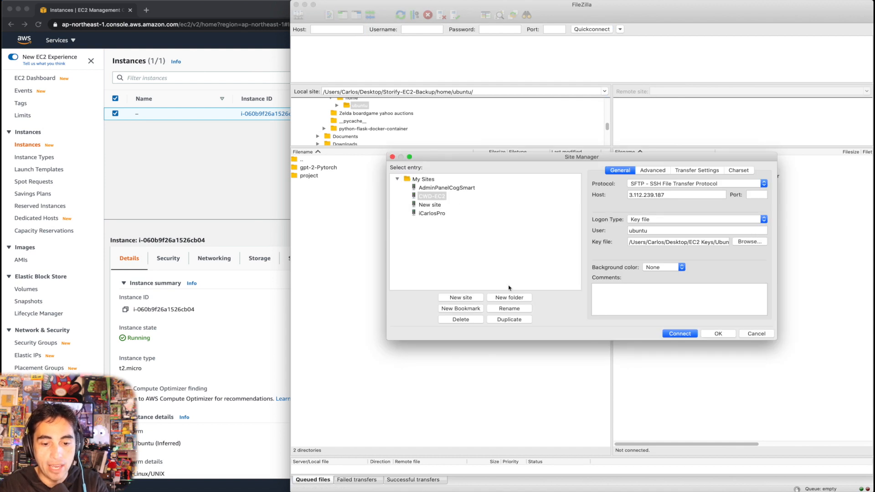
Step: Delete the old saved server entry and create a new site entry named 'Yout'
{"action": "left_click", "coordinate": [461, 320]}
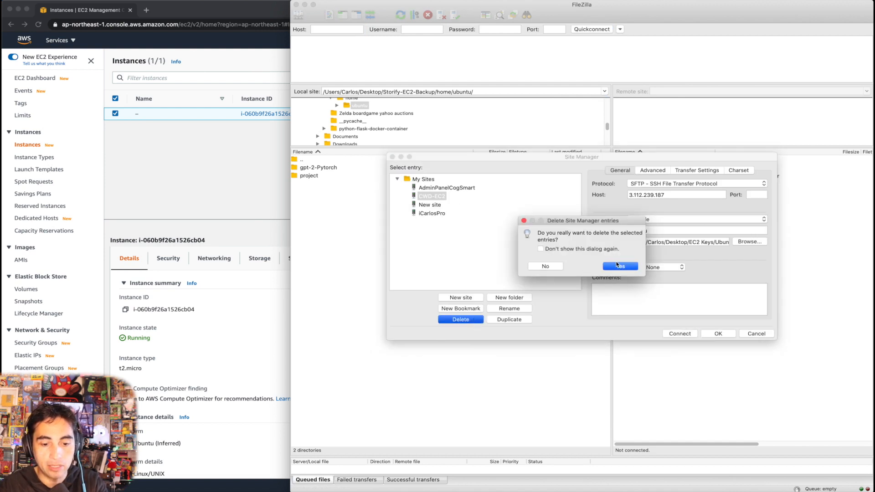
{"action": "left_click", "coordinate": [619, 266]}
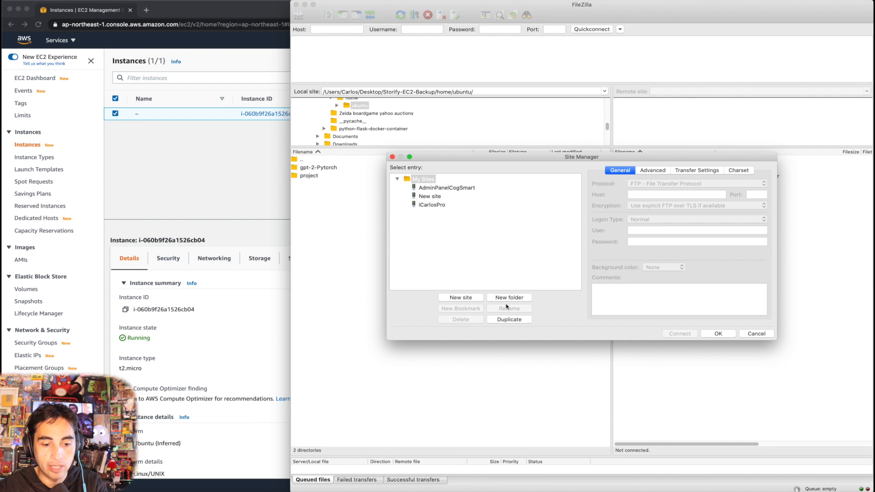
{"action": "left_click", "coordinate": [460, 297]}
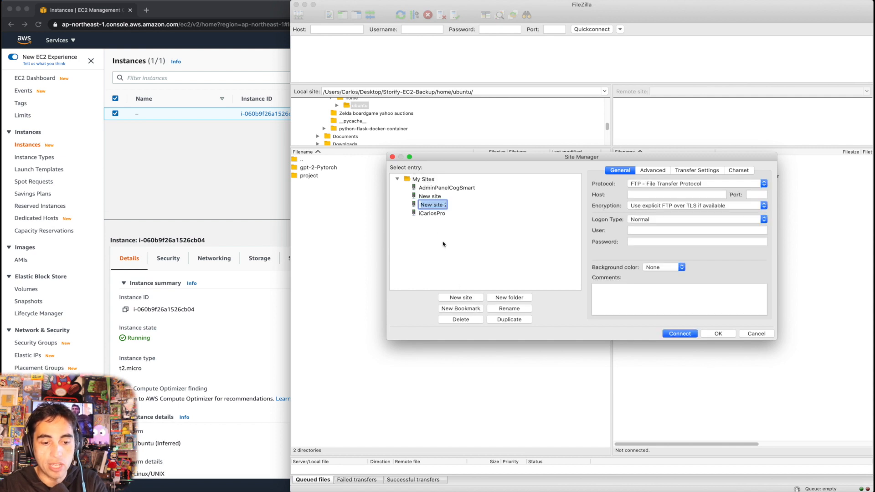
{"action": "type", "text": "YoutubeEC2"}
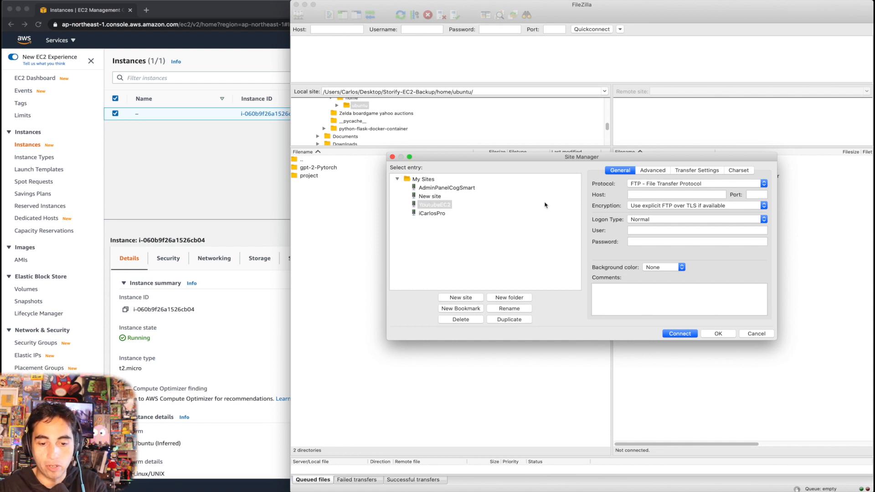
{"action": "mouse_move", "coordinate": [650, 186]}
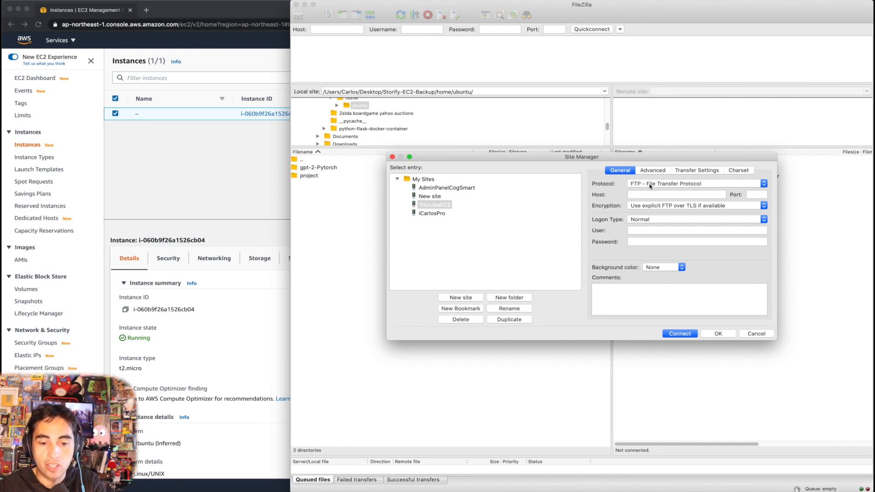
{"action": "left_click", "coordinate": [762, 184]}
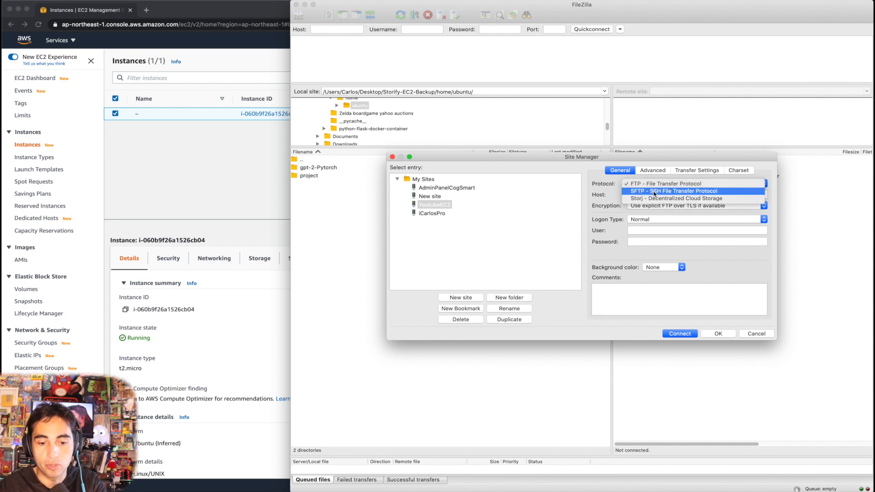
Step: Set the site to SFTP with host 3.112.239.187 and port 22
{"action": "left_click", "coordinate": [674, 191]}
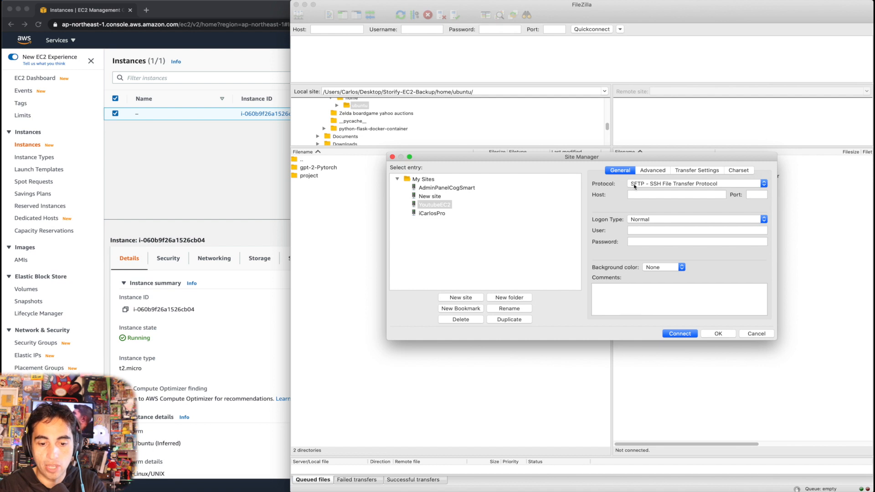
{"action": "left_click", "coordinate": [676, 194]}
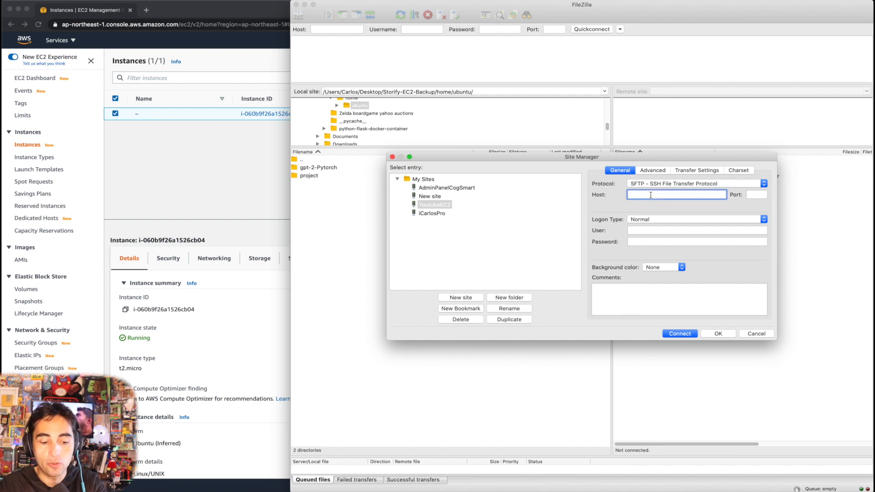
{"action": "type", "text": "3.112.239.187"}
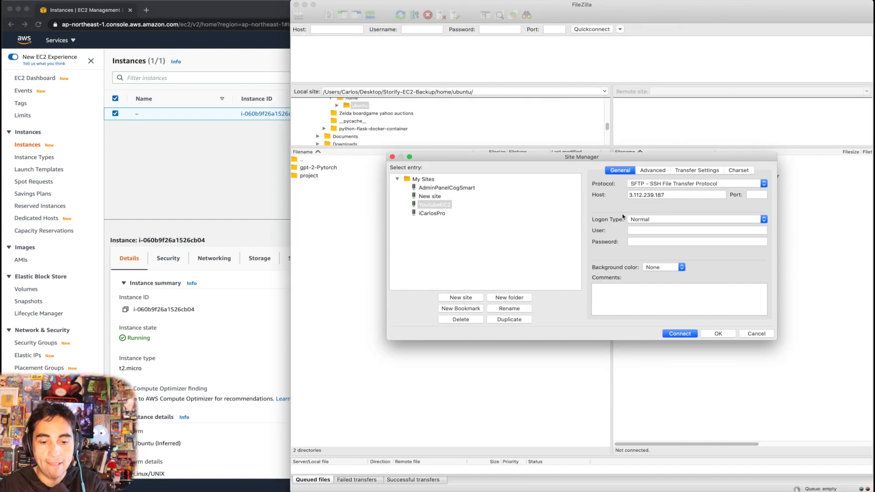
{"action": "left_click", "coordinate": [756, 194]}
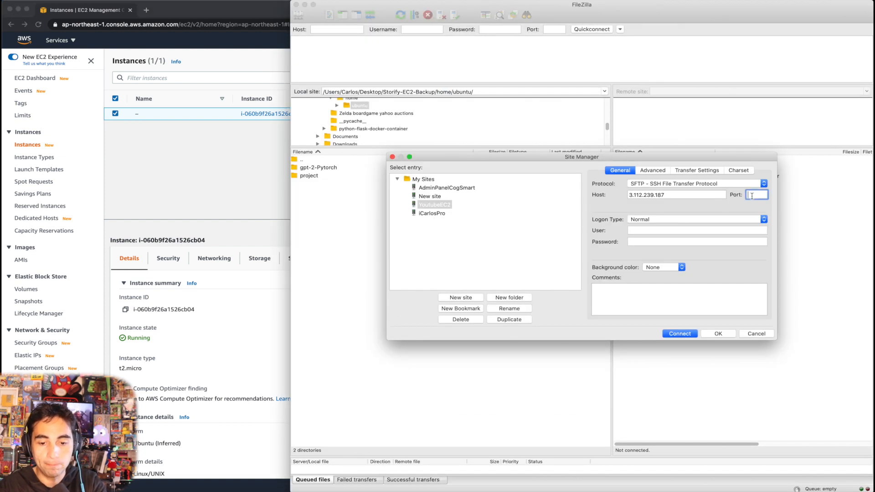
Step: Choose key file logon with user ubuntu
{"action": "left_click", "coordinate": [696, 218]}
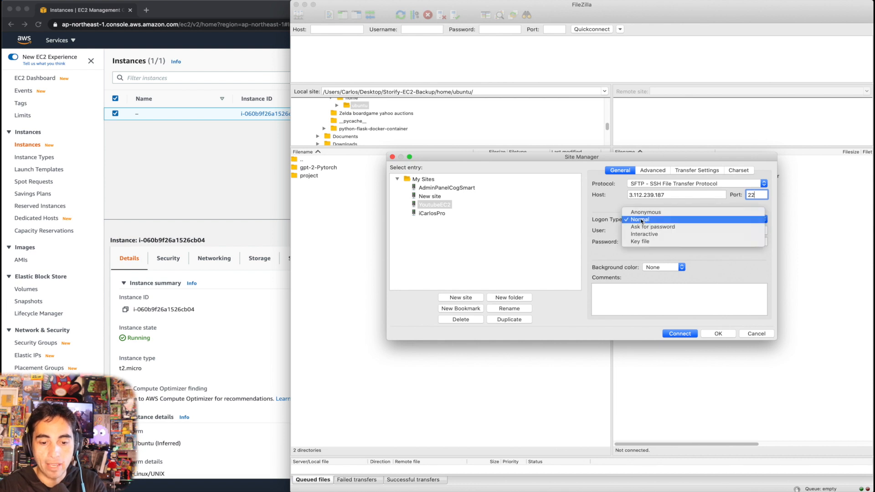
{"action": "left_click", "coordinate": [639, 241]}
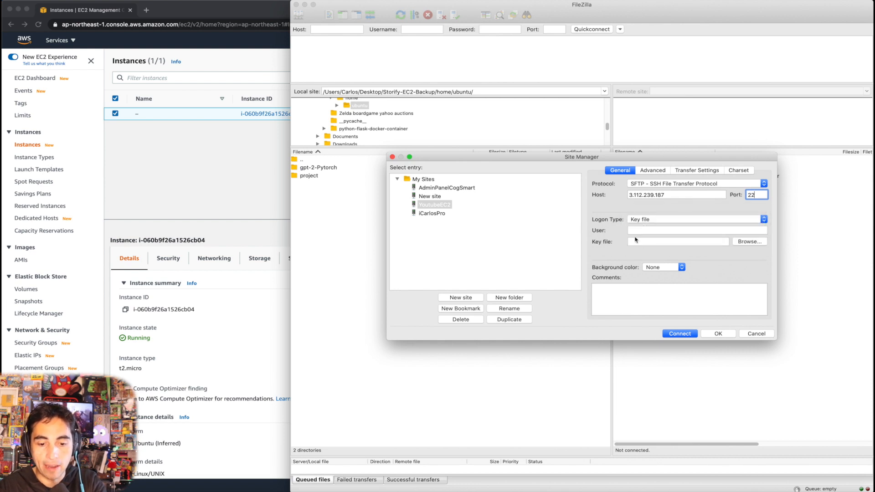
{"action": "type", "text": "ubuntu"}
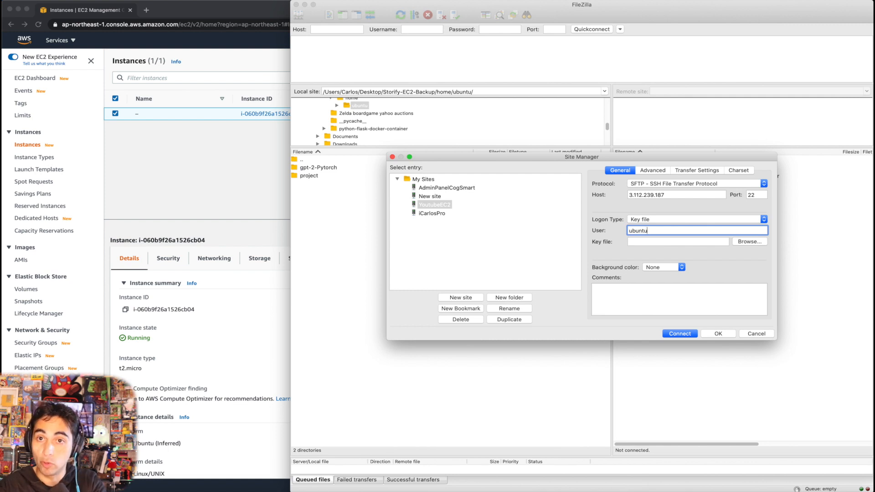
{"action": "left_click", "coordinate": [657, 241]}
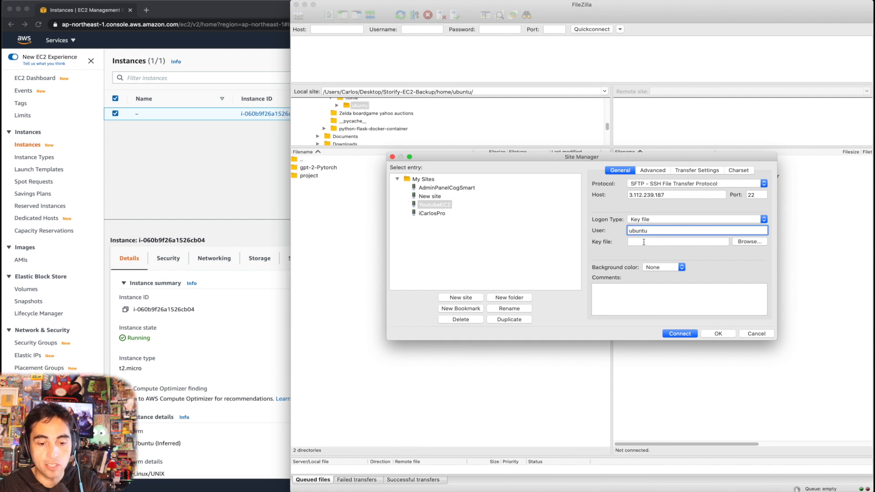
Step: Select the UbuntuGUI.pem key from the EC2 Keys folder for the login
{"action": "left_click", "coordinate": [749, 241]}
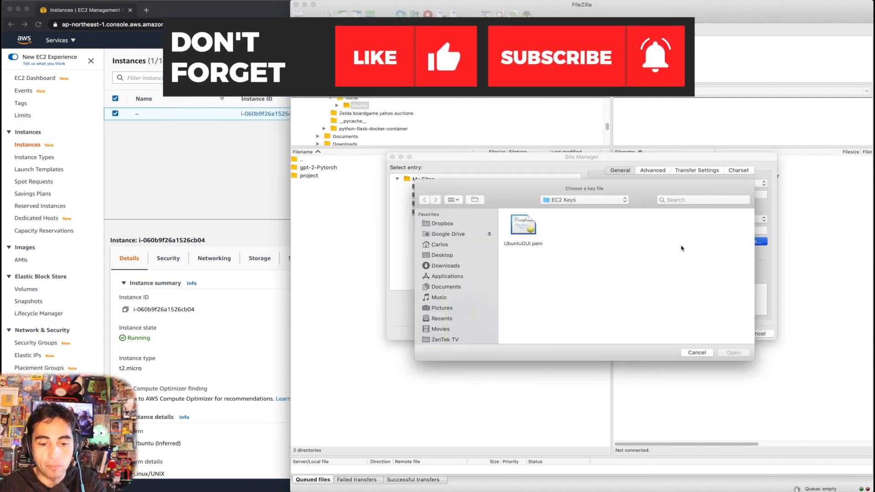
{"action": "left_click", "coordinate": [523, 225]}
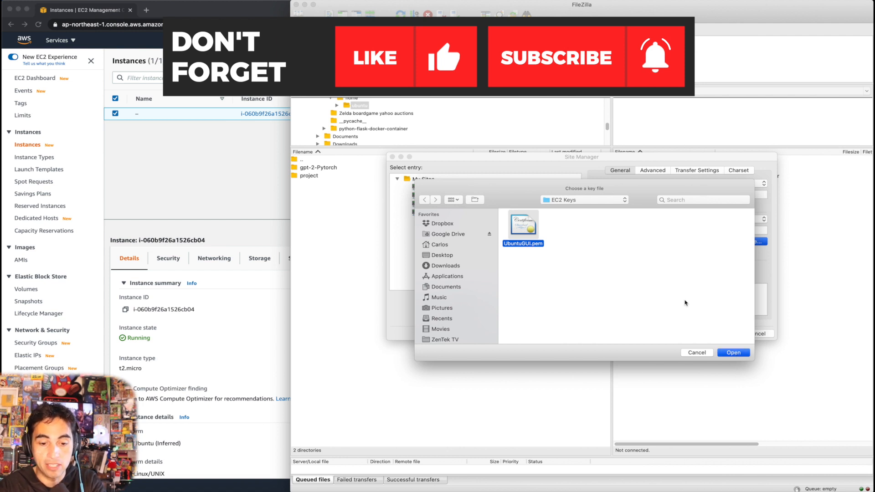
{"action": "left_click", "coordinate": [733, 352]}
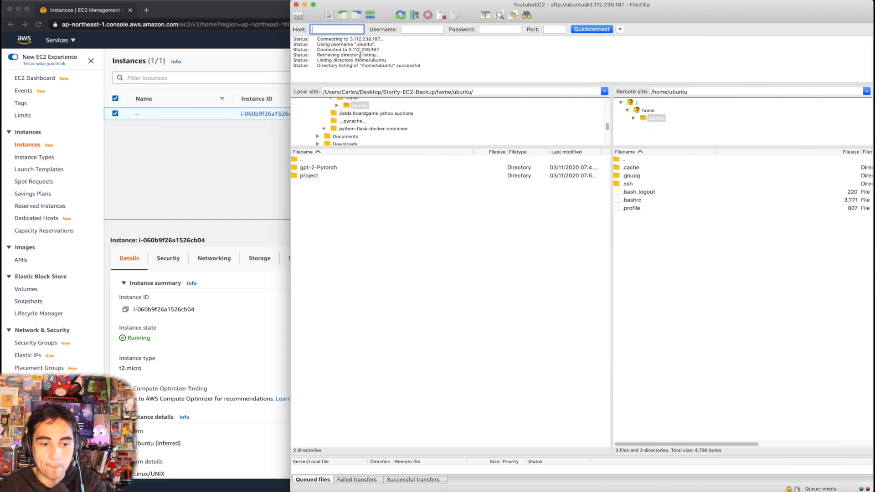
{"action": "mouse_move", "coordinate": [529, 111]}
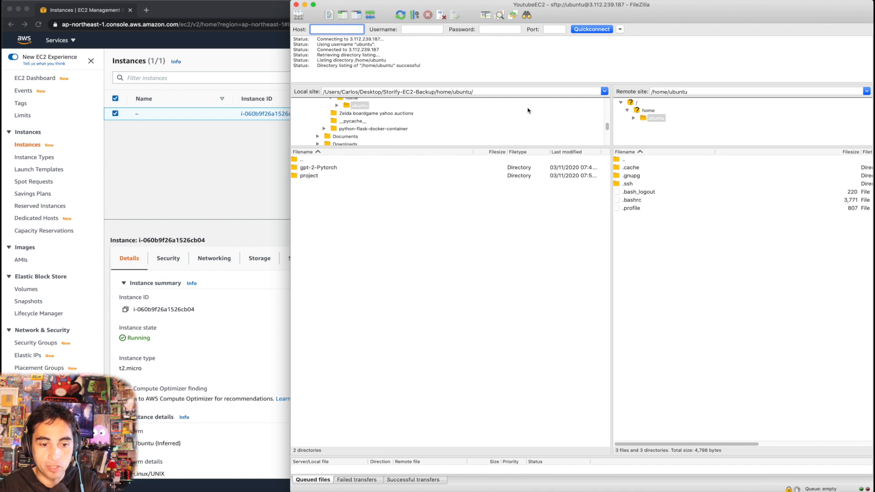
{"action": "mouse_move", "coordinate": [601, 181]}
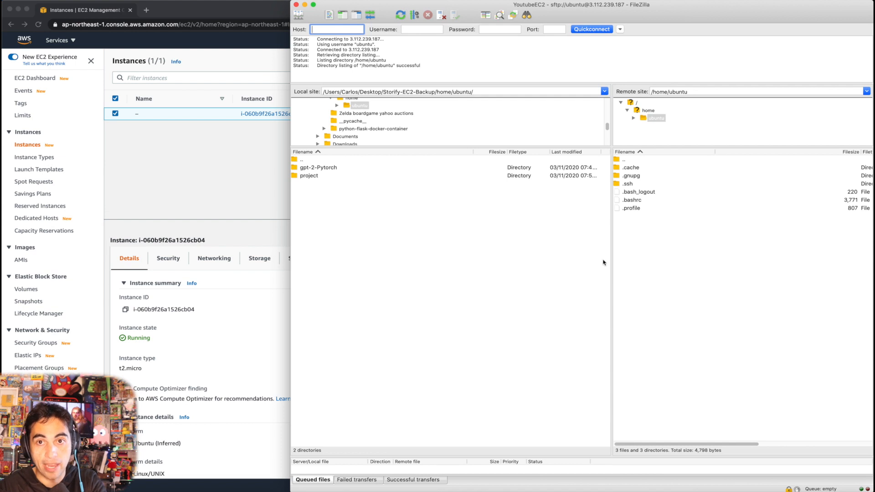
{"action": "mouse_move", "coordinate": [584, 221]}
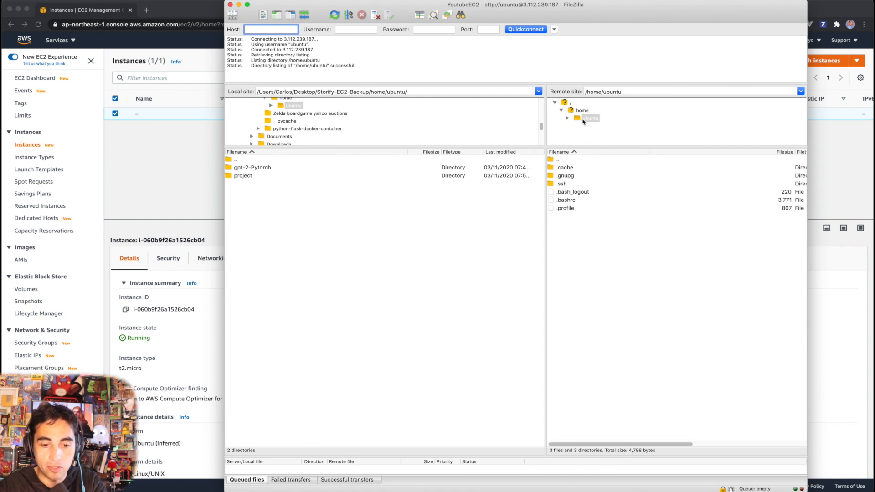
{"action": "mouse_move", "coordinate": [580, 115]}
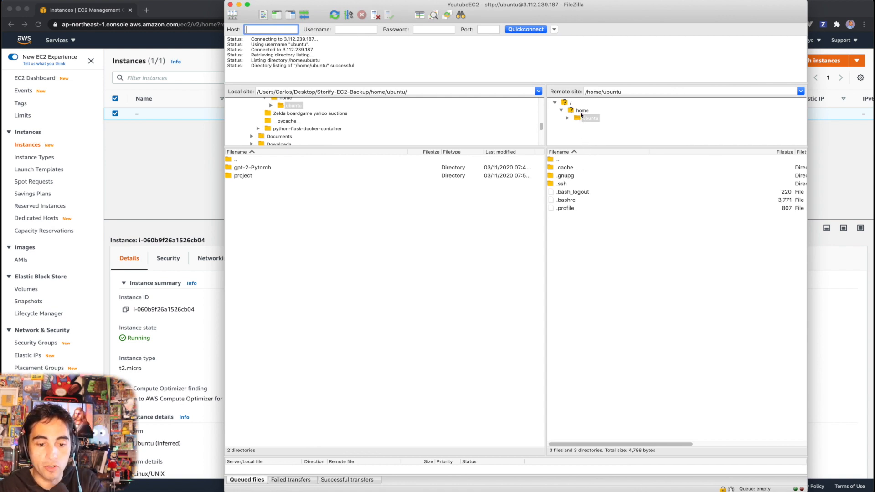
{"action": "mouse_move", "coordinate": [576, 131]}
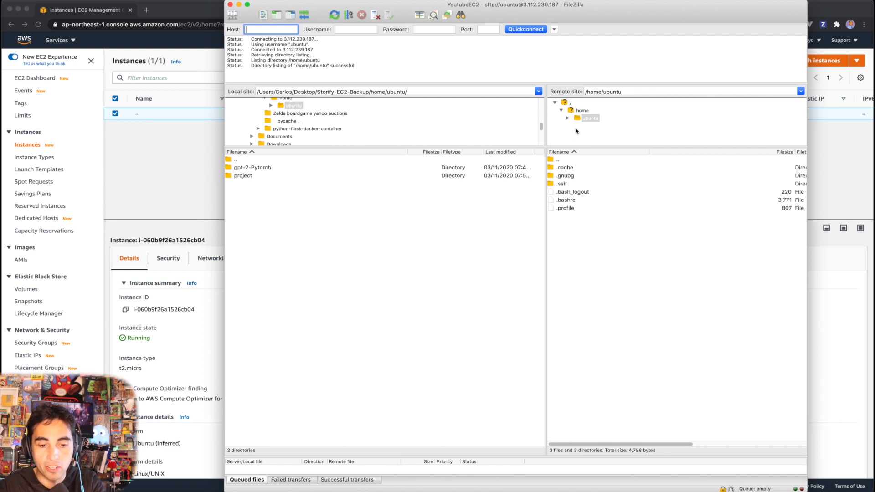
Step: Browse up from /home/ubuntu through /home to the server's root directory
{"action": "left_click", "coordinate": [581, 110]}
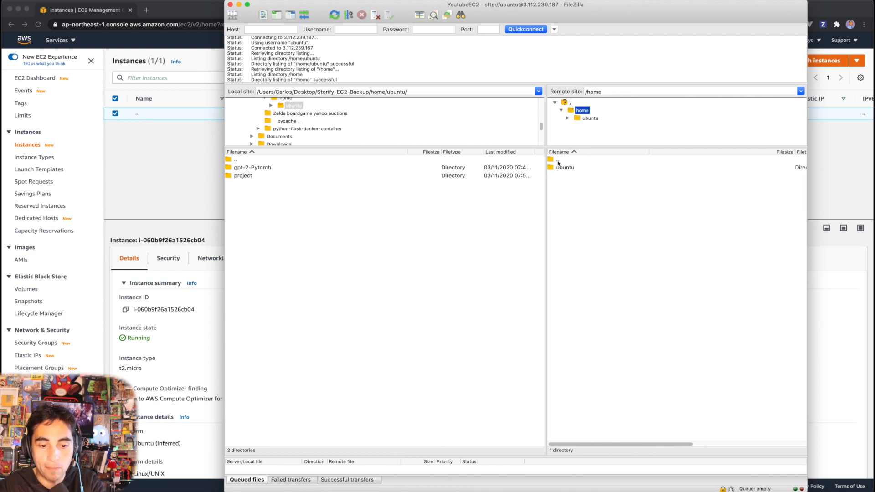
{"action": "left_click", "coordinate": [569, 102]}
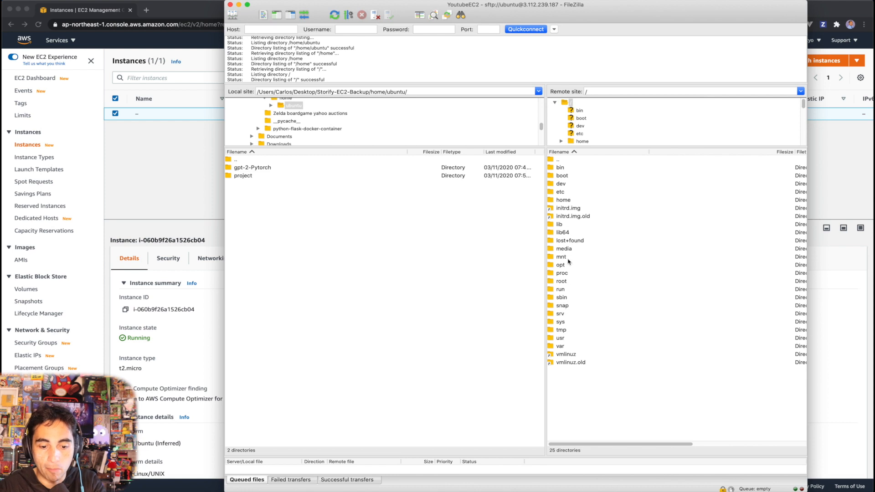
{"action": "mouse_move", "coordinate": [590, 317]}
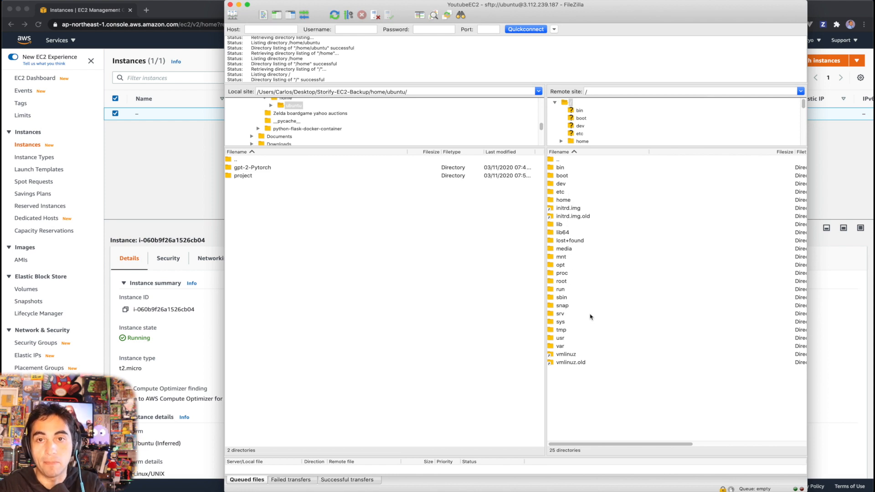
{"action": "mouse_move", "coordinate": [570, 287]}
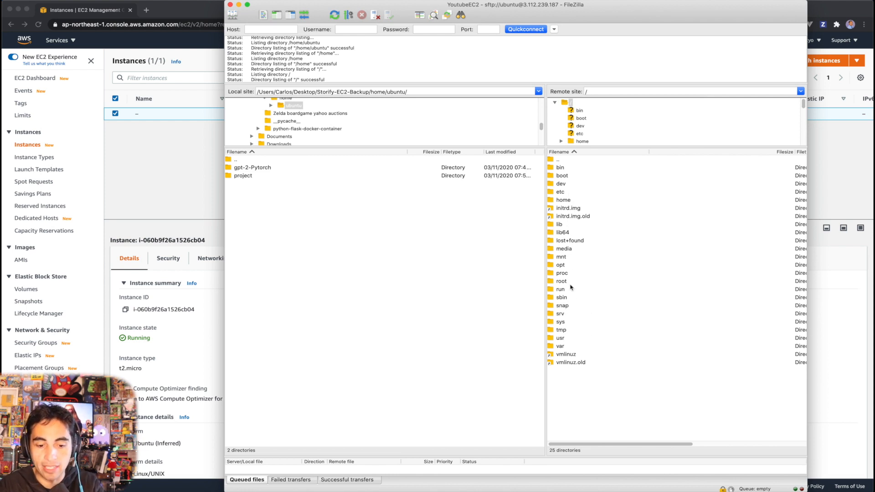
{"action": "mouse_move", "coordinate": [601, 366]}
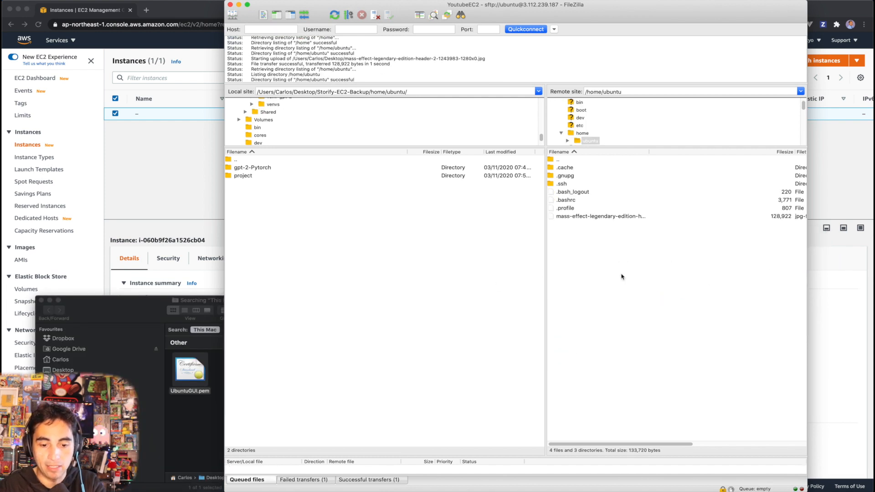
Step: Check the JPG image newly uploaded to /home/ubuntu
{"action": "left_click", "coordinate": [600, 216]}
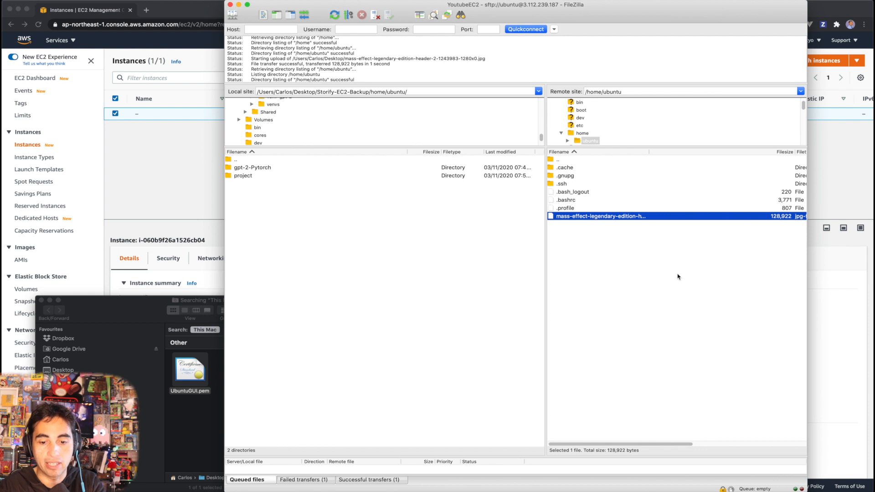
{"action": "mouse_move", "coordinate": [622, 292]}
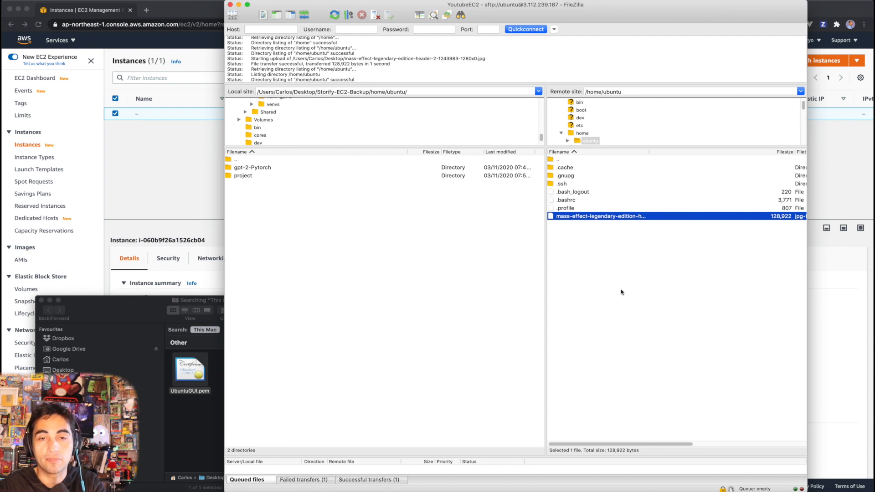
{"action": "mouse_move", "coordinate": [591, 249]}
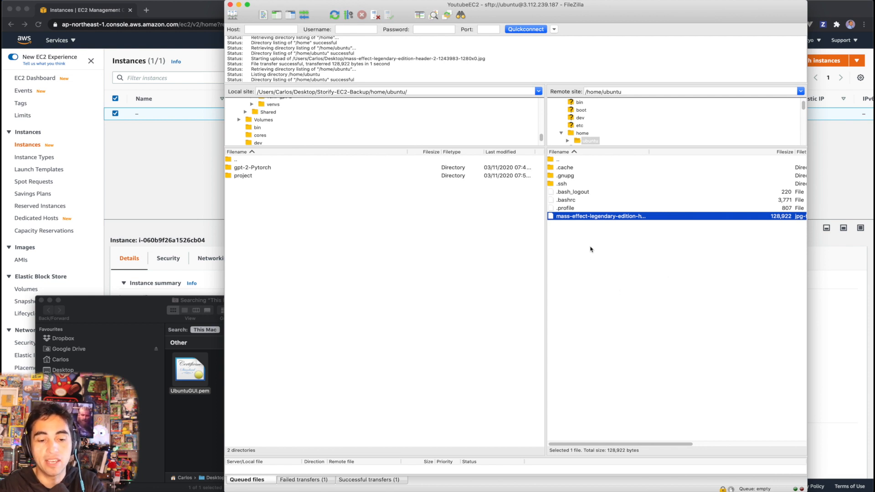